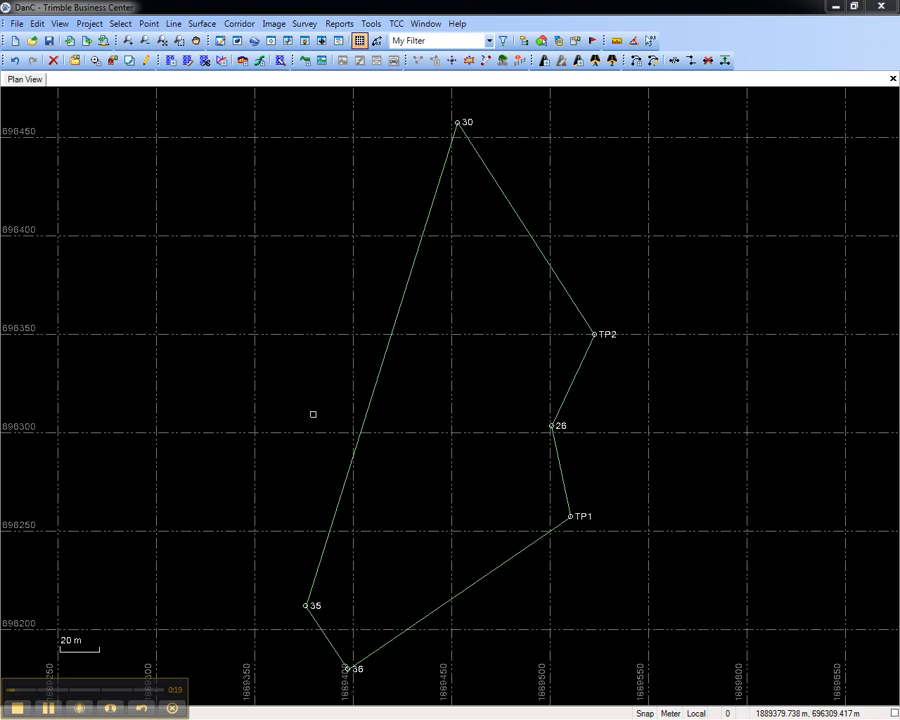
{"action": "mouse_move", "coordinate": [382, 380]}
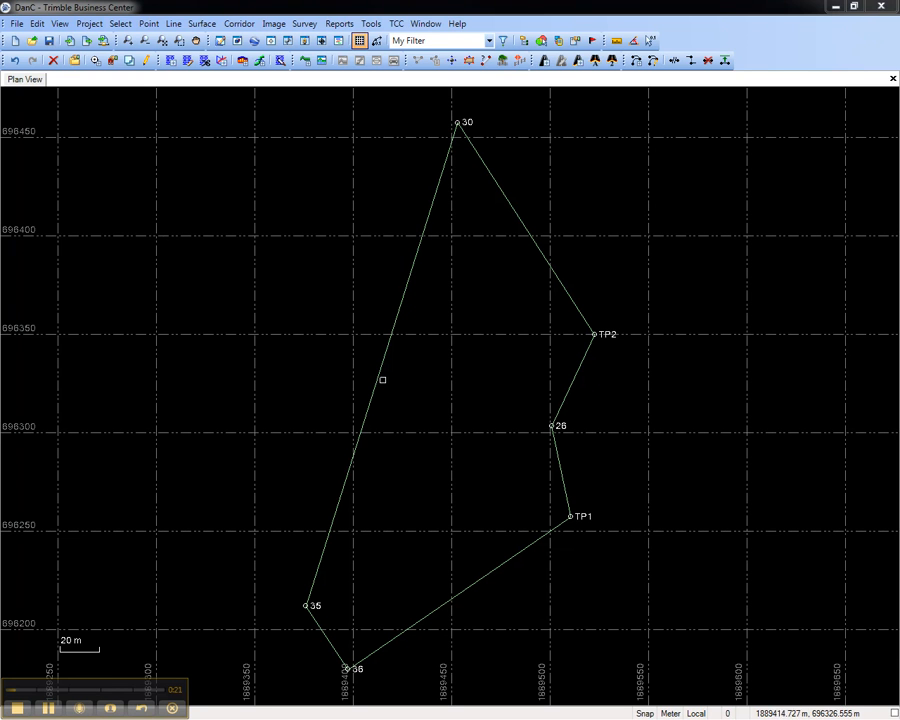
{"action": "mouse_move", "coordinate": [383, 380]}
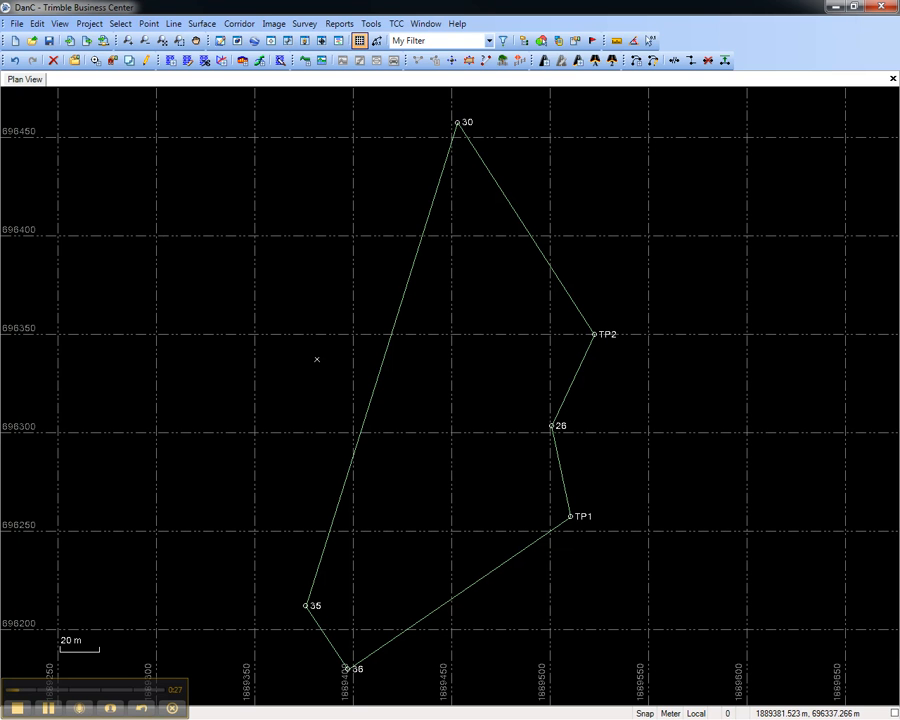
{"action": "mouse_move", "coordinate": [351, 126]}
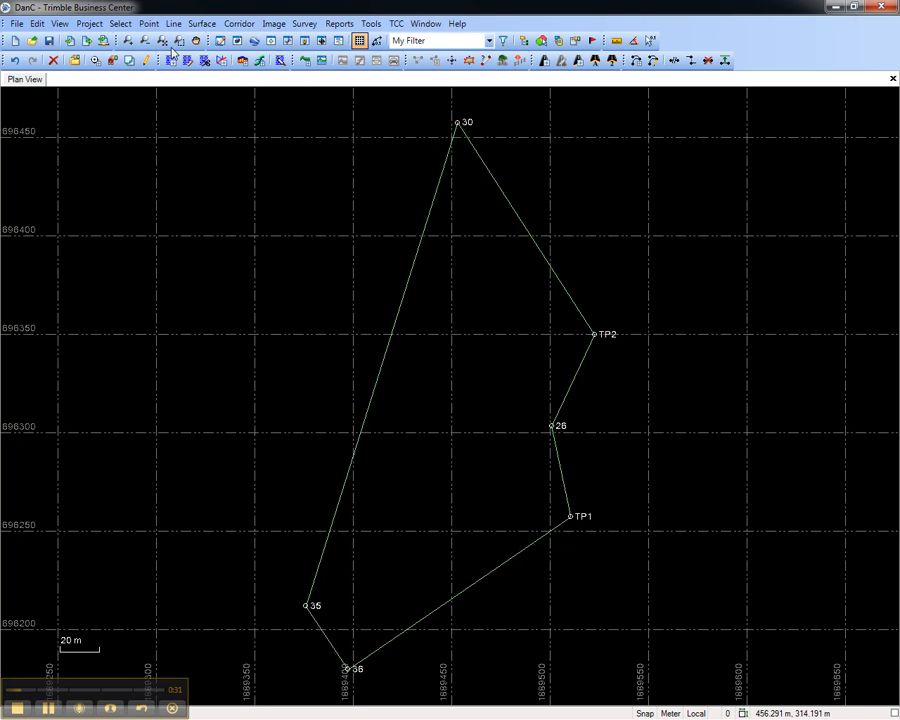
Step: Create a new optical spreadsheet listing total station observations T30–T60 from the View menu
{"action": "left_click", "coordinate": [59, 23]}
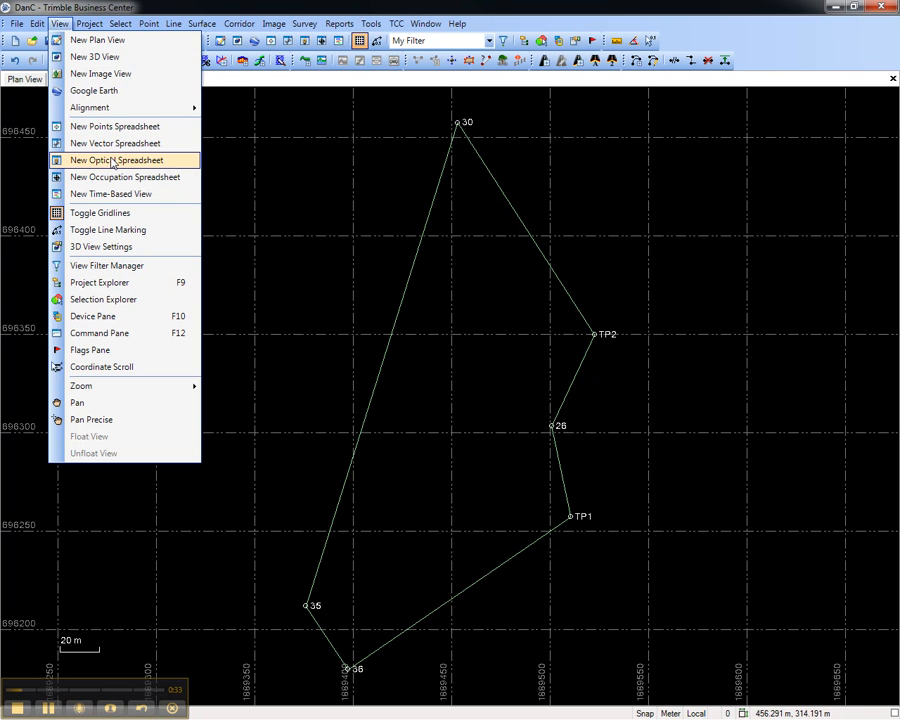
{"action": "left_click", "coordinate": [117, 160]}
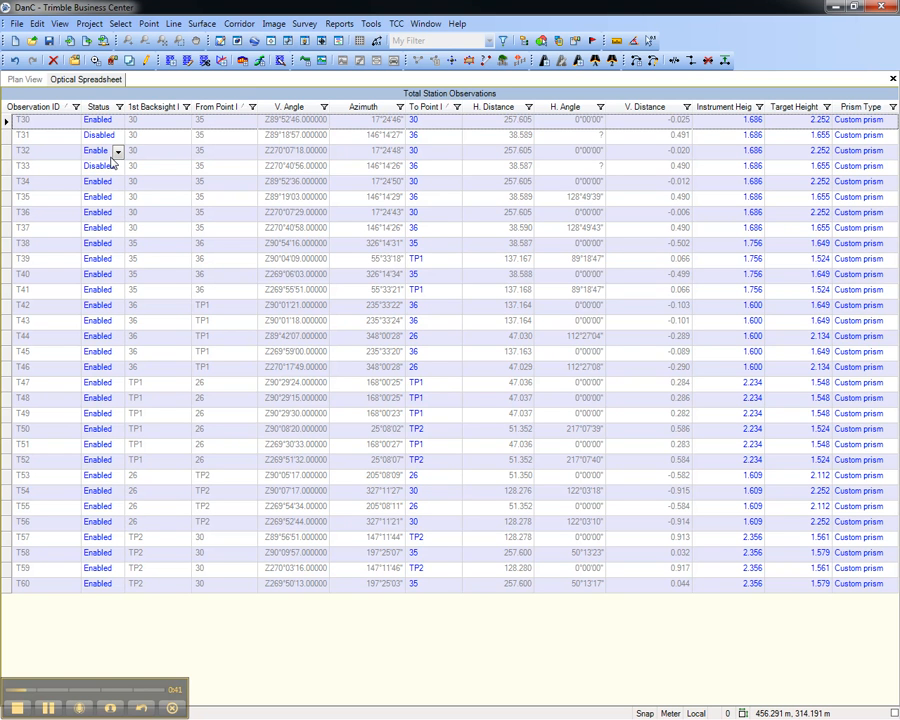
Step: Move the optical spreadsheet into a new horizontal tab group below the plan view
{"action": "right_click", "coordinate": [85, 79]}
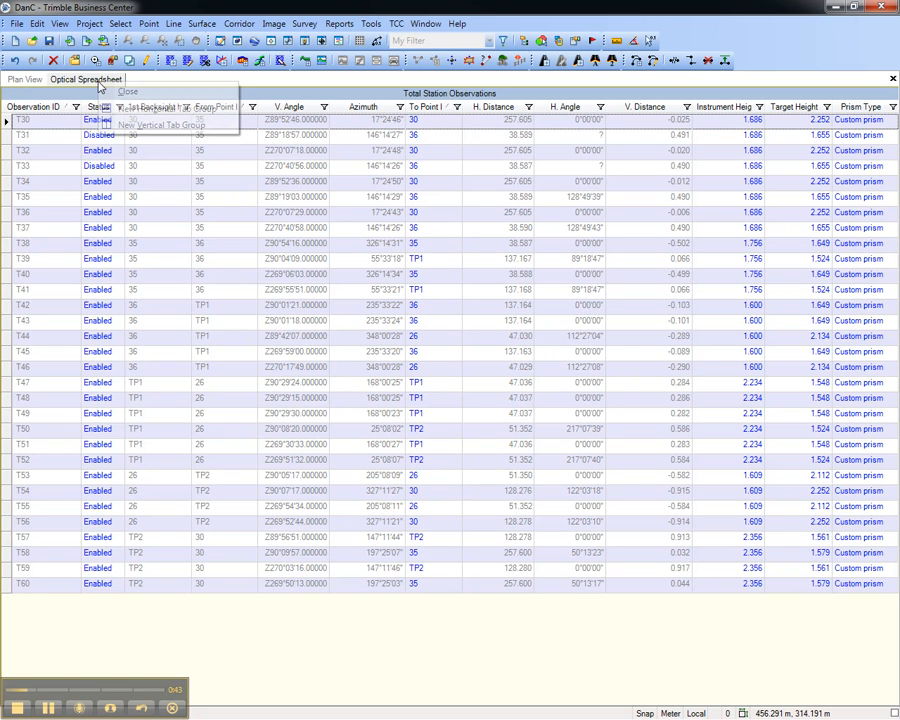
{"action": "left_click", "coordinate": [162, 125]}
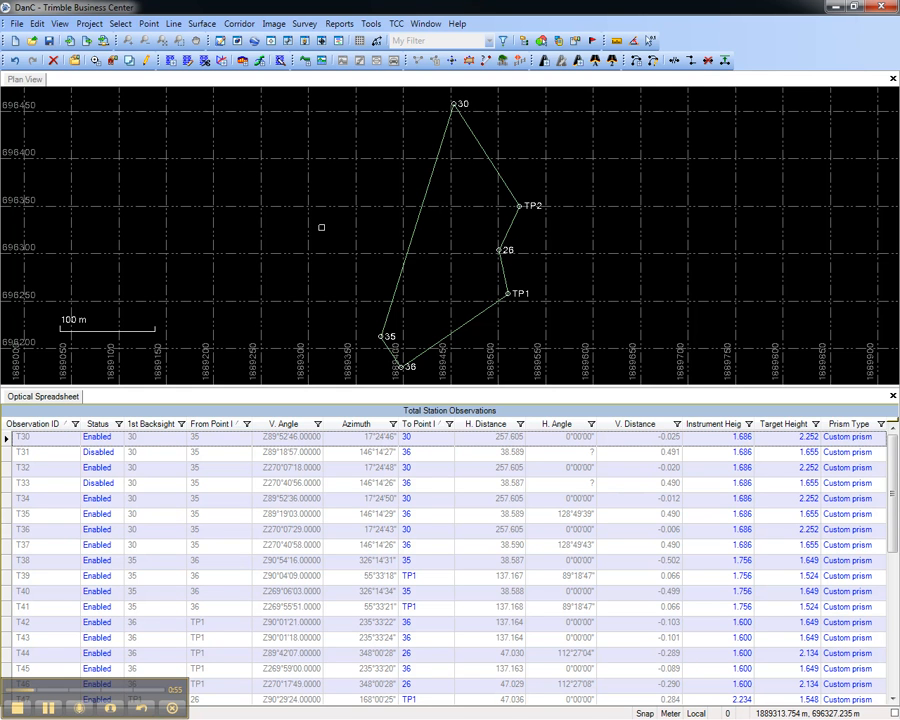
Step: Reorder spreadsheet columns so Azimuth follows From Point and V. Angle follows H. Angle
{"action": "left_click", "coordinate": [290, 423]}
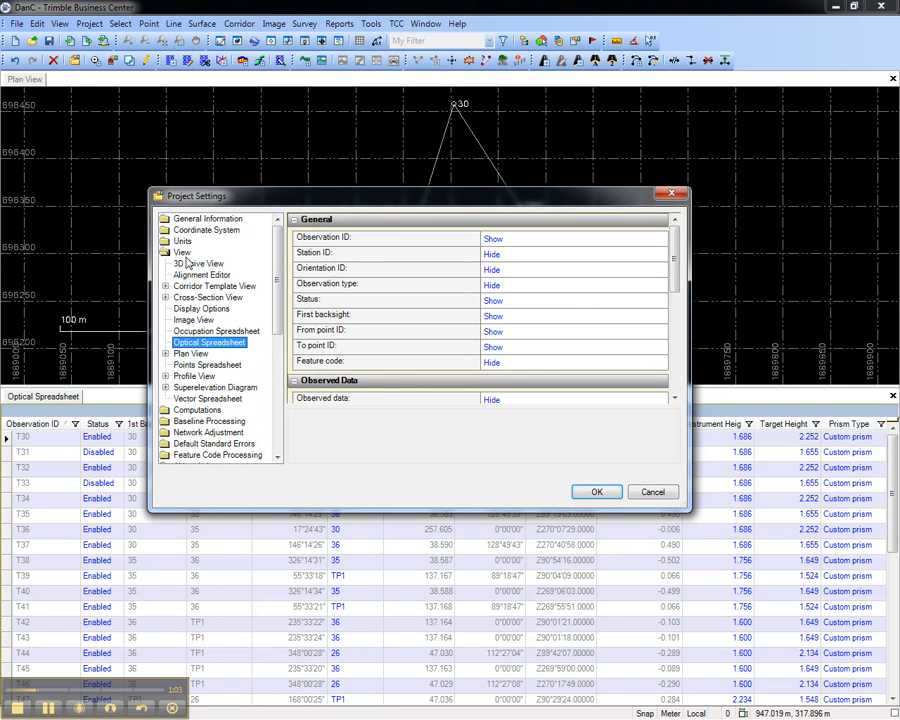
{"action": "mouse_move", "coordinate": [431, 341]}
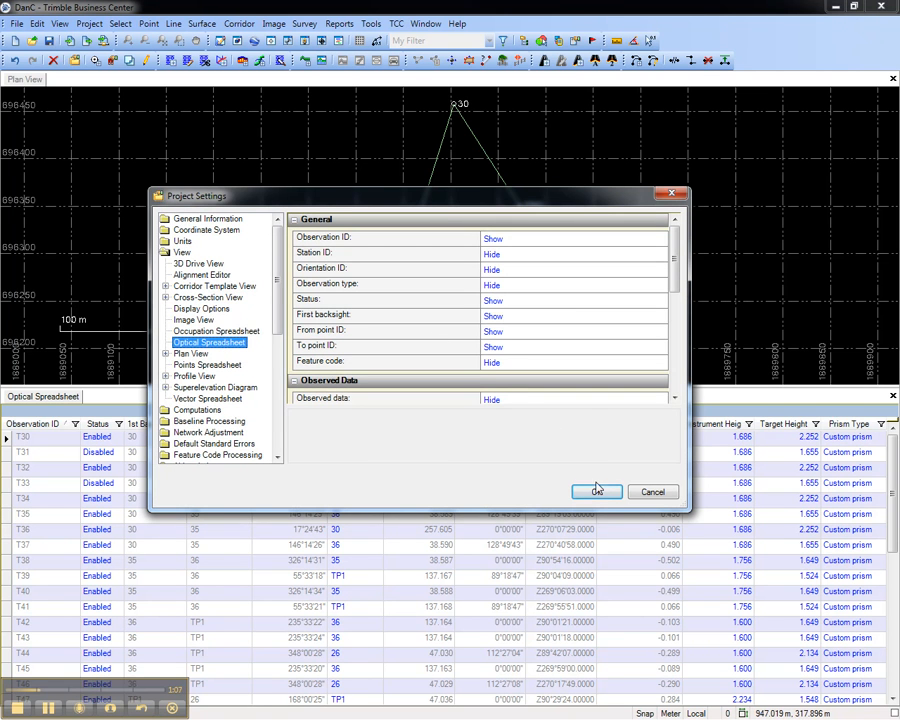
{"action": "left_click", "coordinate": [596, 491]}
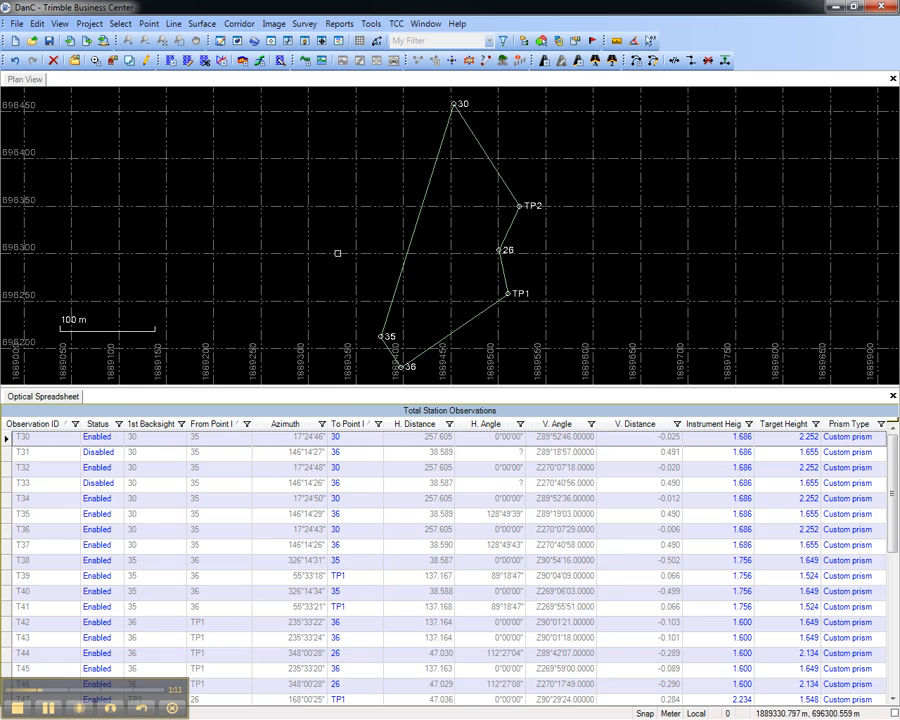
Step: Select observation rows T30 through T37 plus additional rows and copy them
{"action": "left_click", "coordinate": [30, 437]}
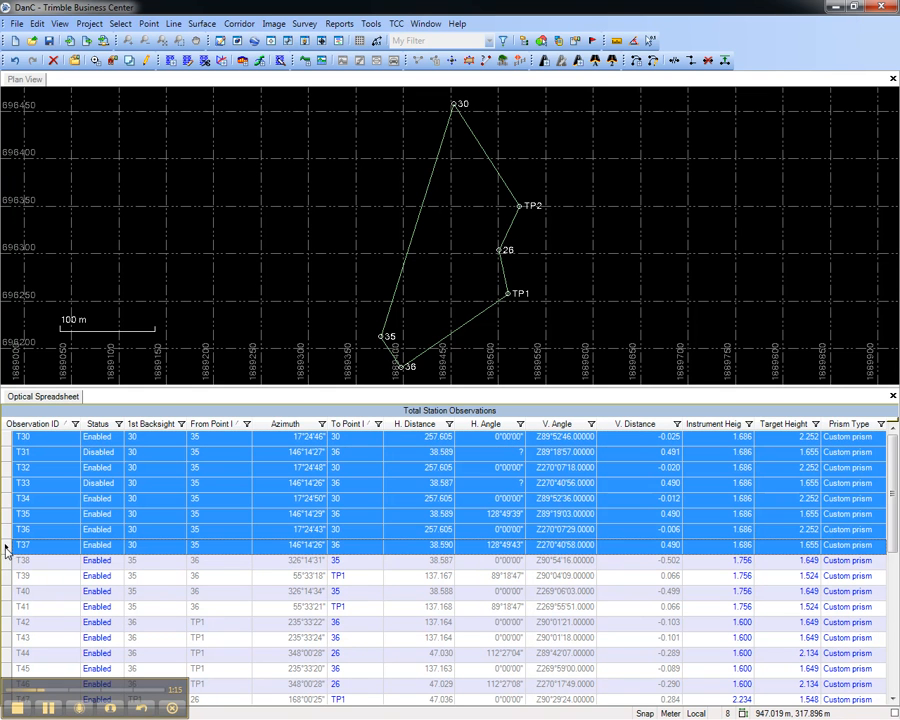
{"action": "left_click", "coordinate": [22, 591]}
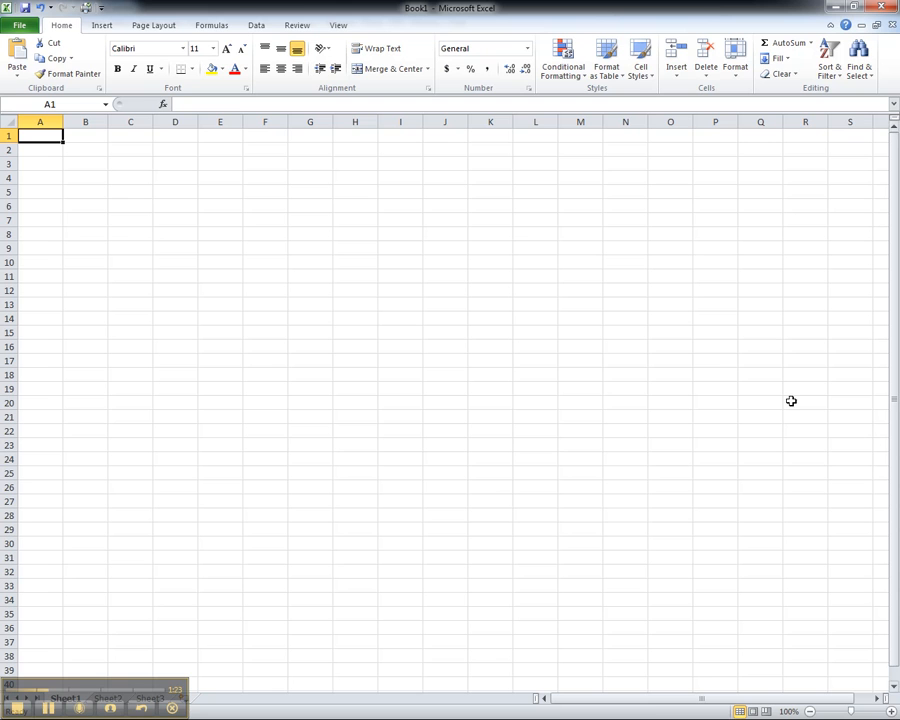
Step: Paste the copied observation rows with headers into Book1 starting at cell A1
{"action": "key", "text": "ctrl+v"}
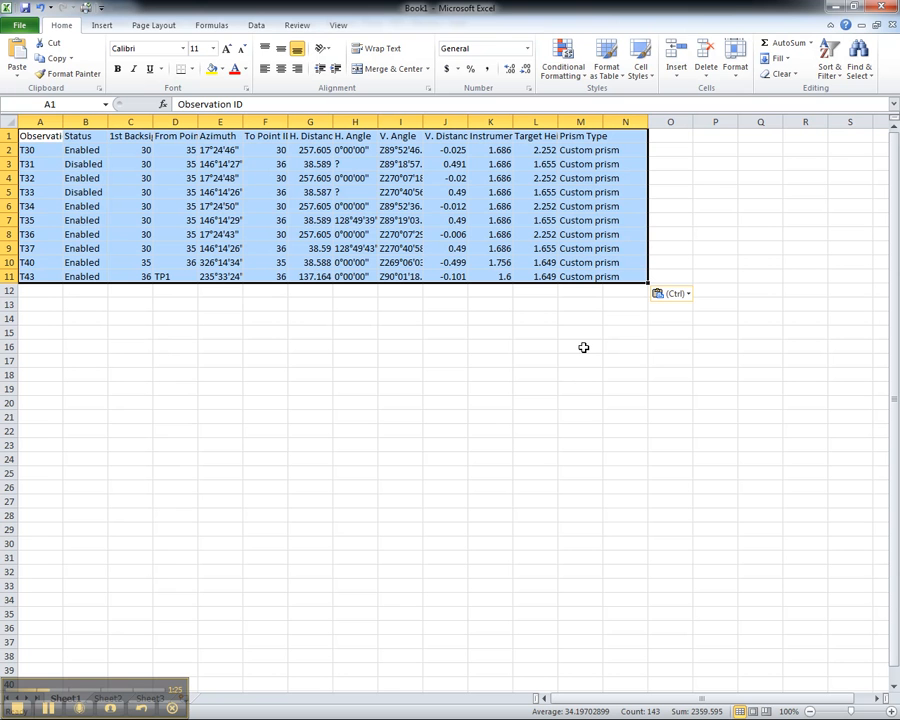